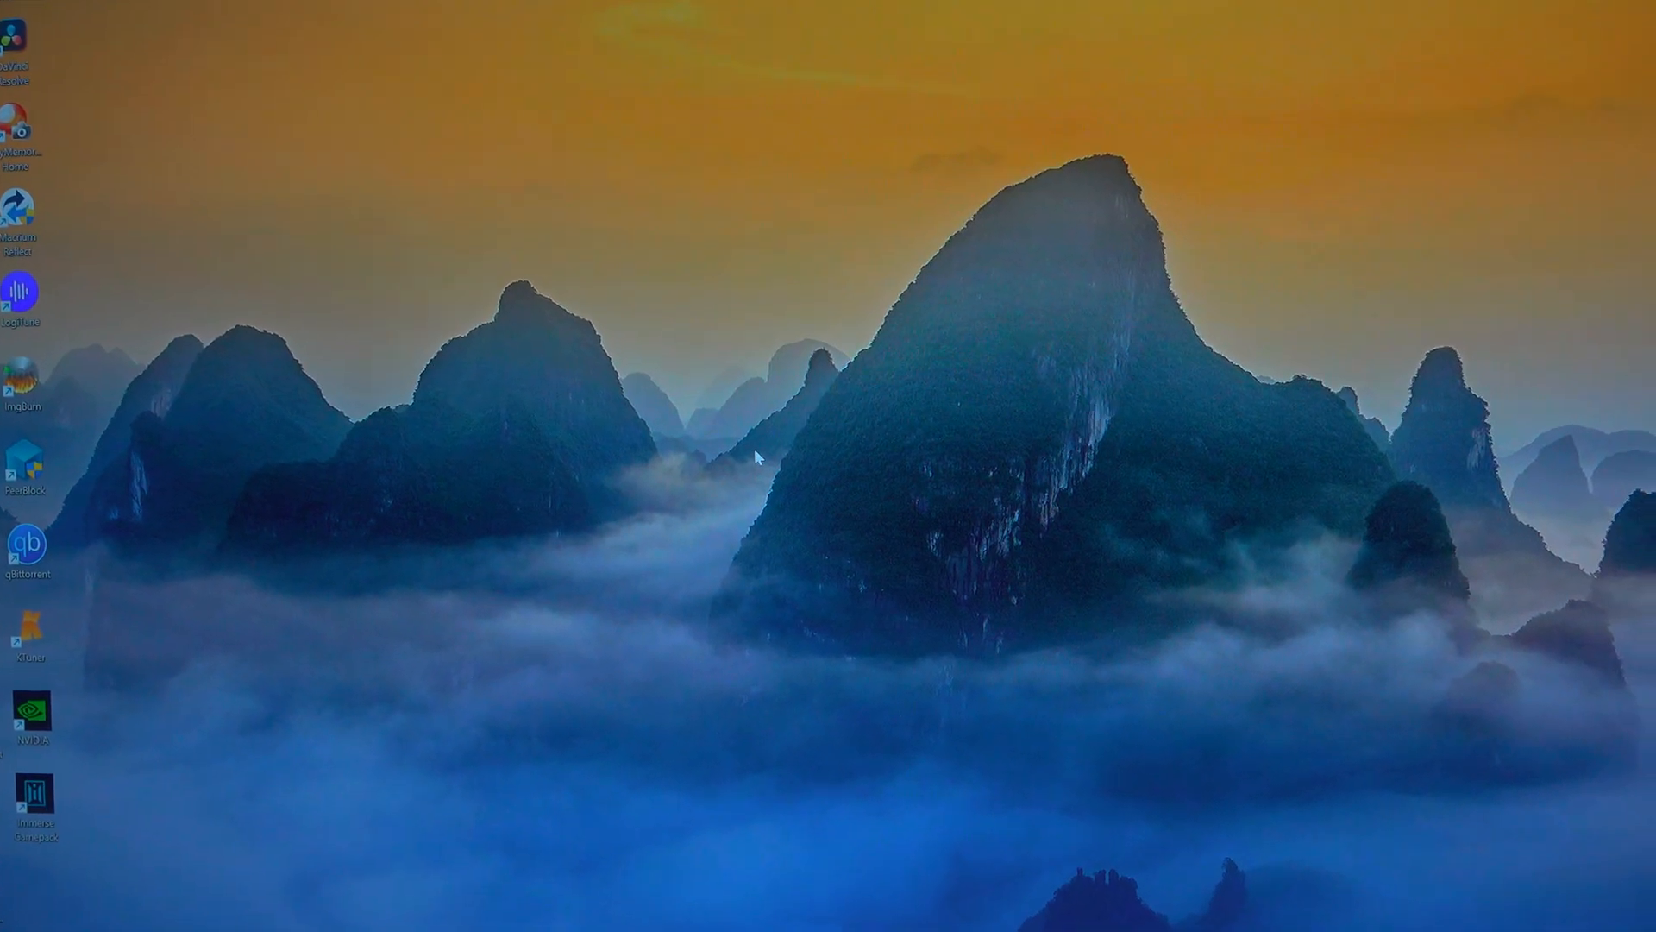
Reveal the classic desktop right-click menu containing the NVIDIA Control Panel entry
right_click(756, 456)
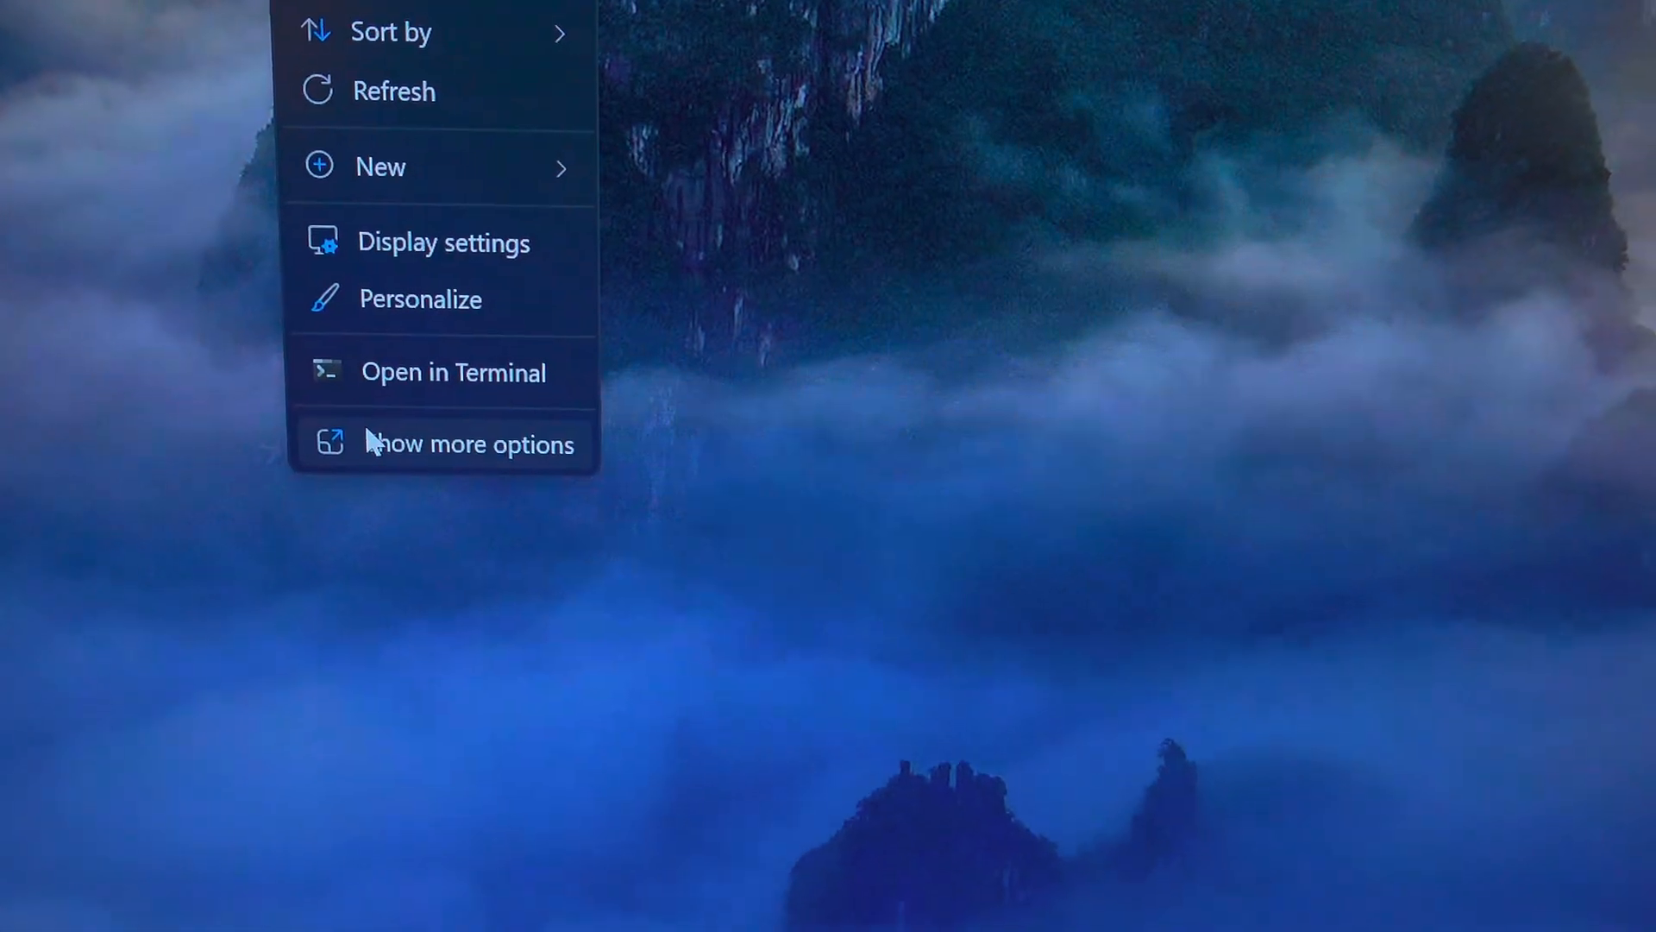
click(468, 444)
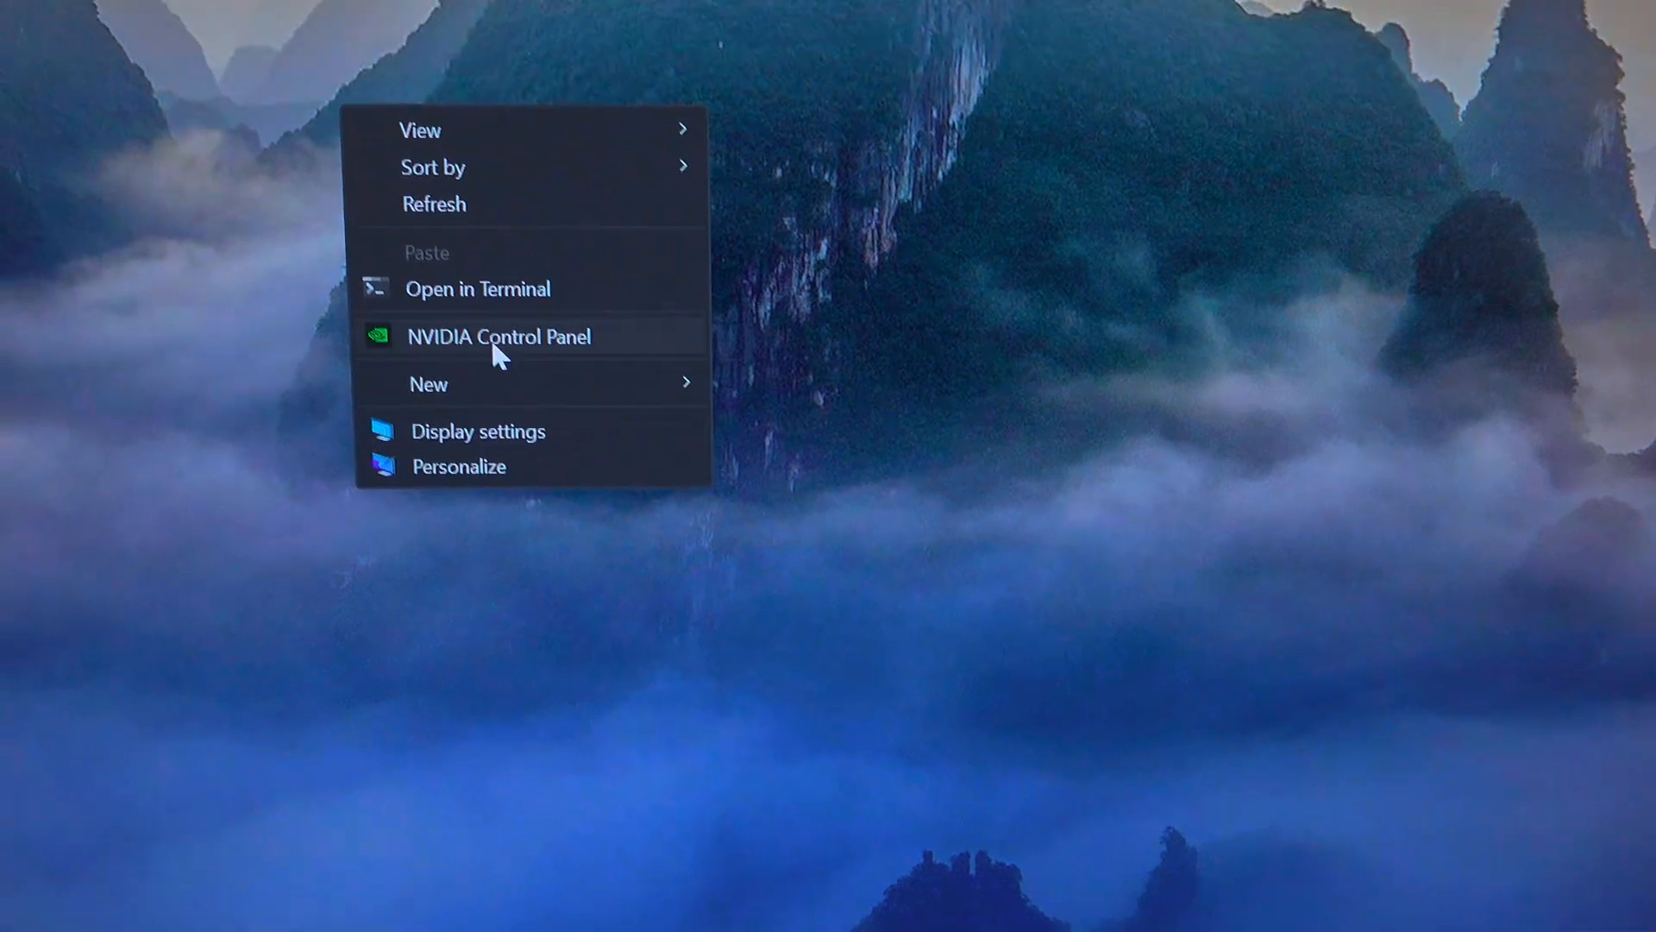
Launch NVIDIA Control Panel and confirm the 4.00x DSR factor in Manage 3D Settings
click(498, 337)
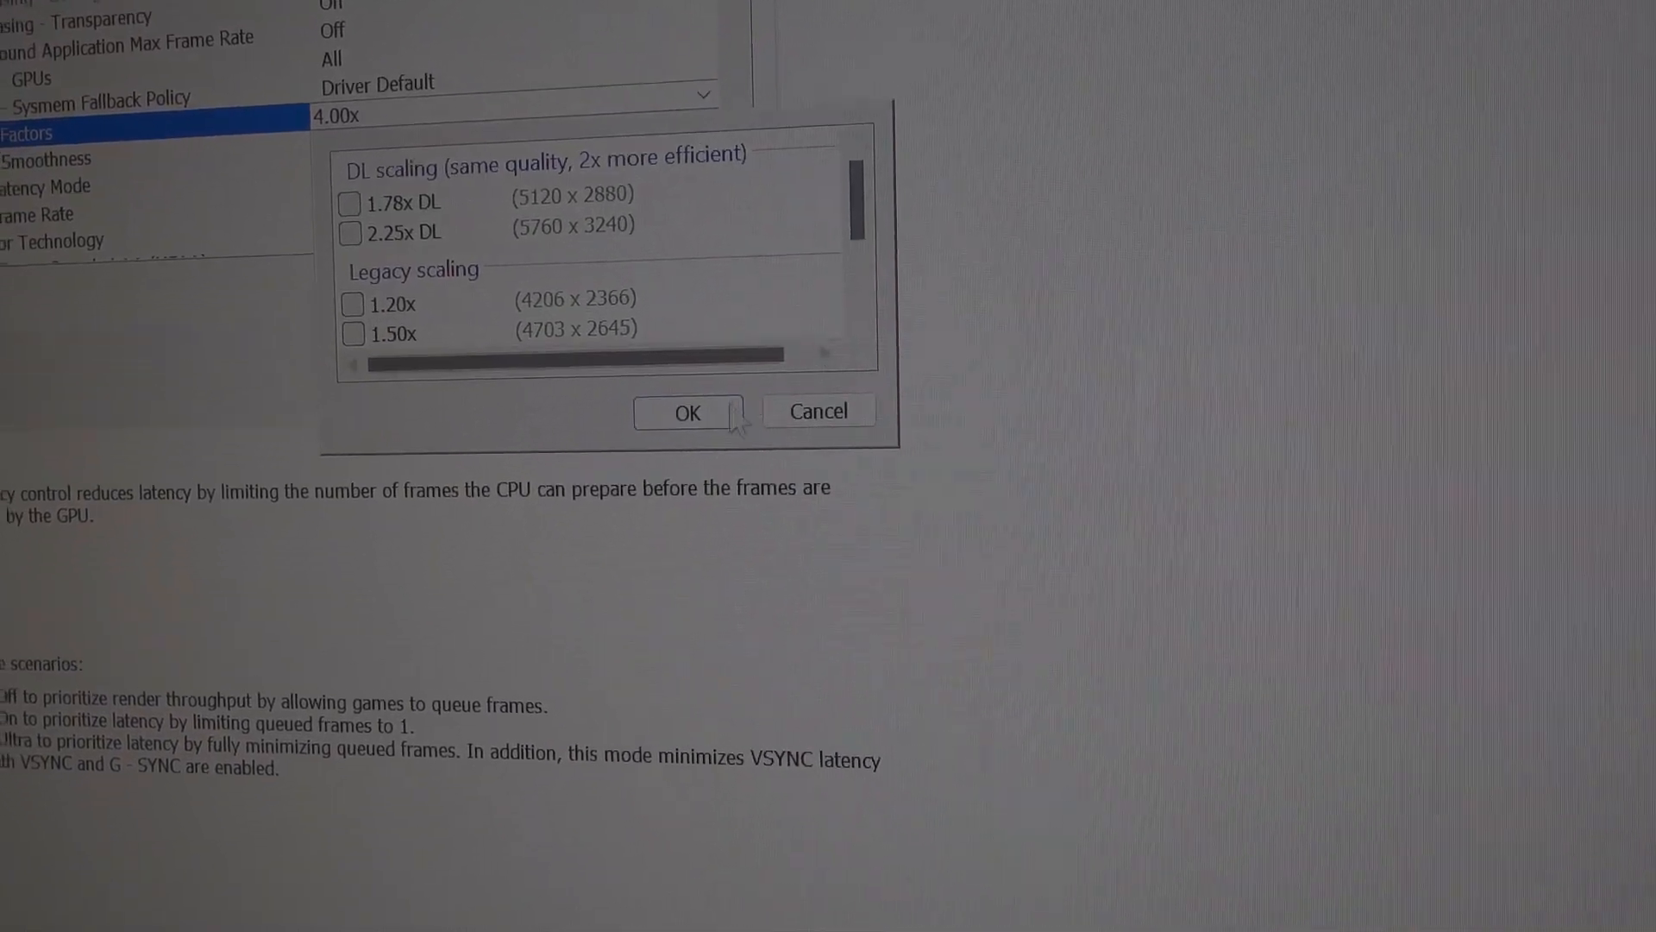
click(687, 412)
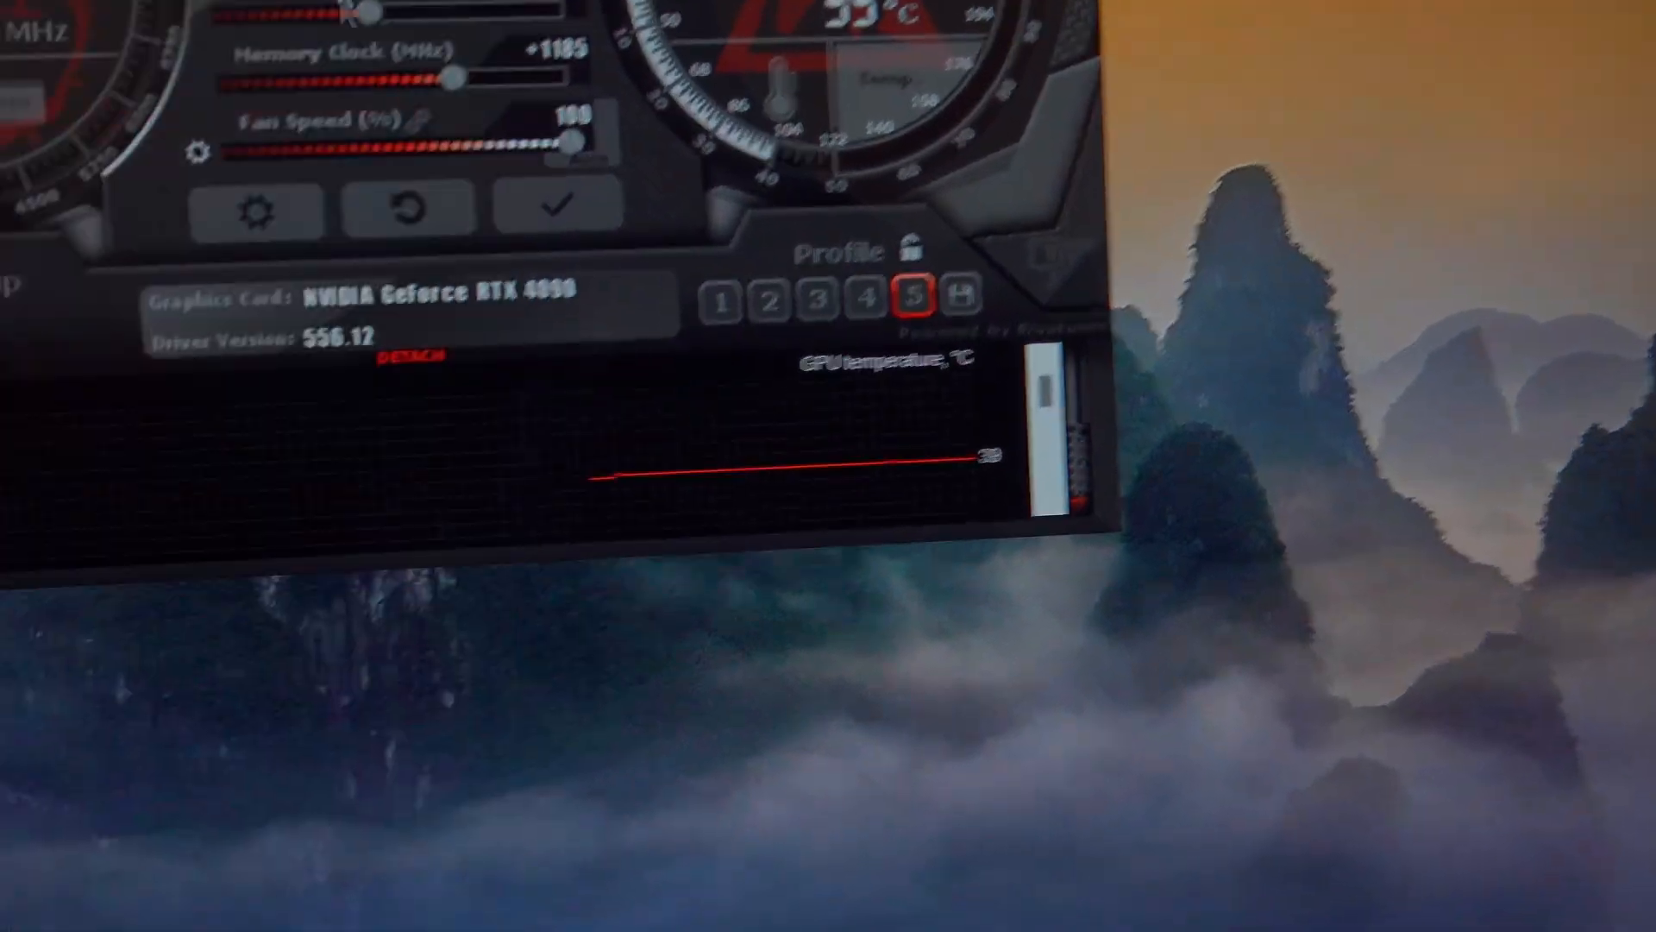
mouse_move(607, 312)
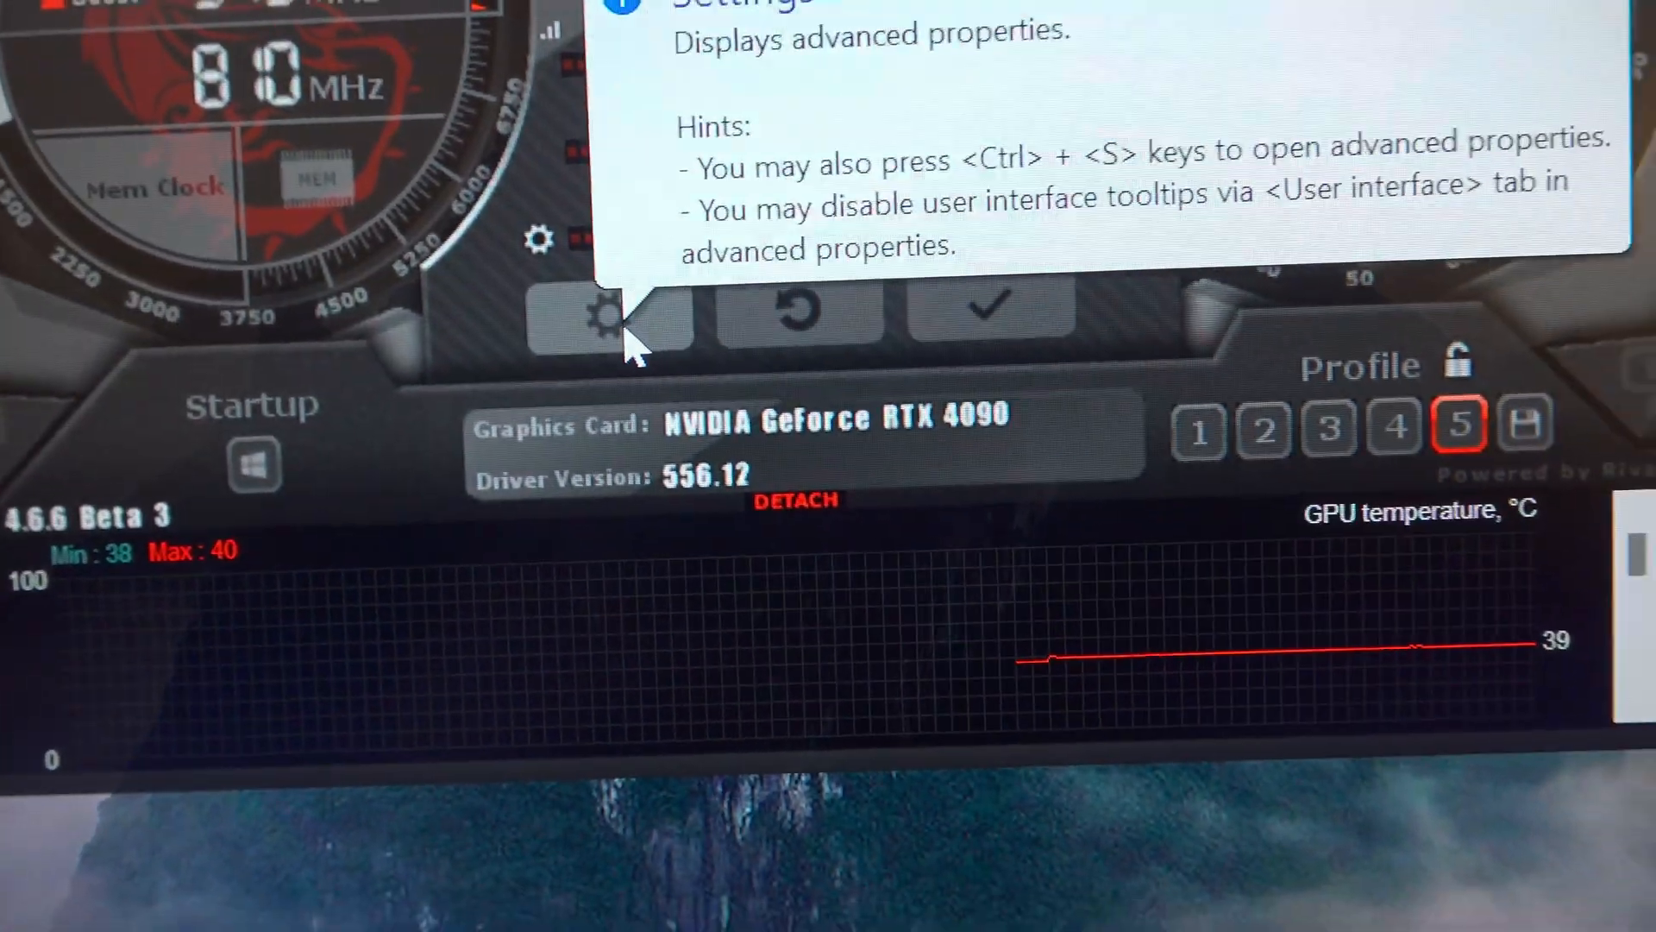
click(604, 312)
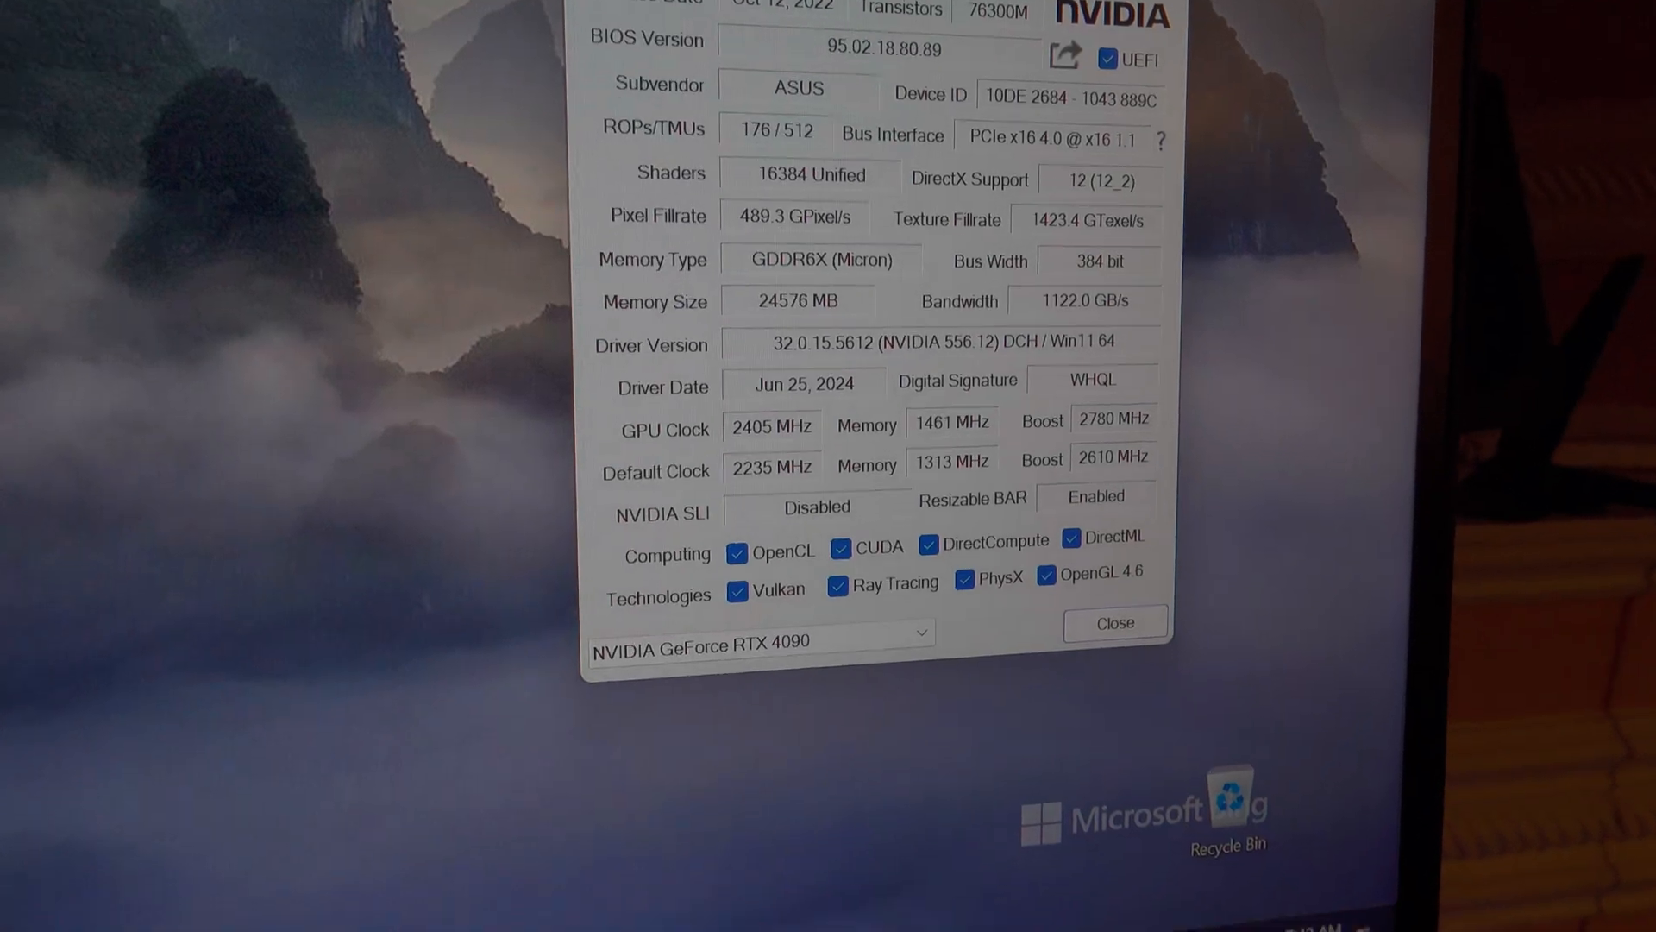
Close GPU-Z after confirming the RTX 4090's 2405 MHz clock versus 2235 MHz default
click(1112, 623)
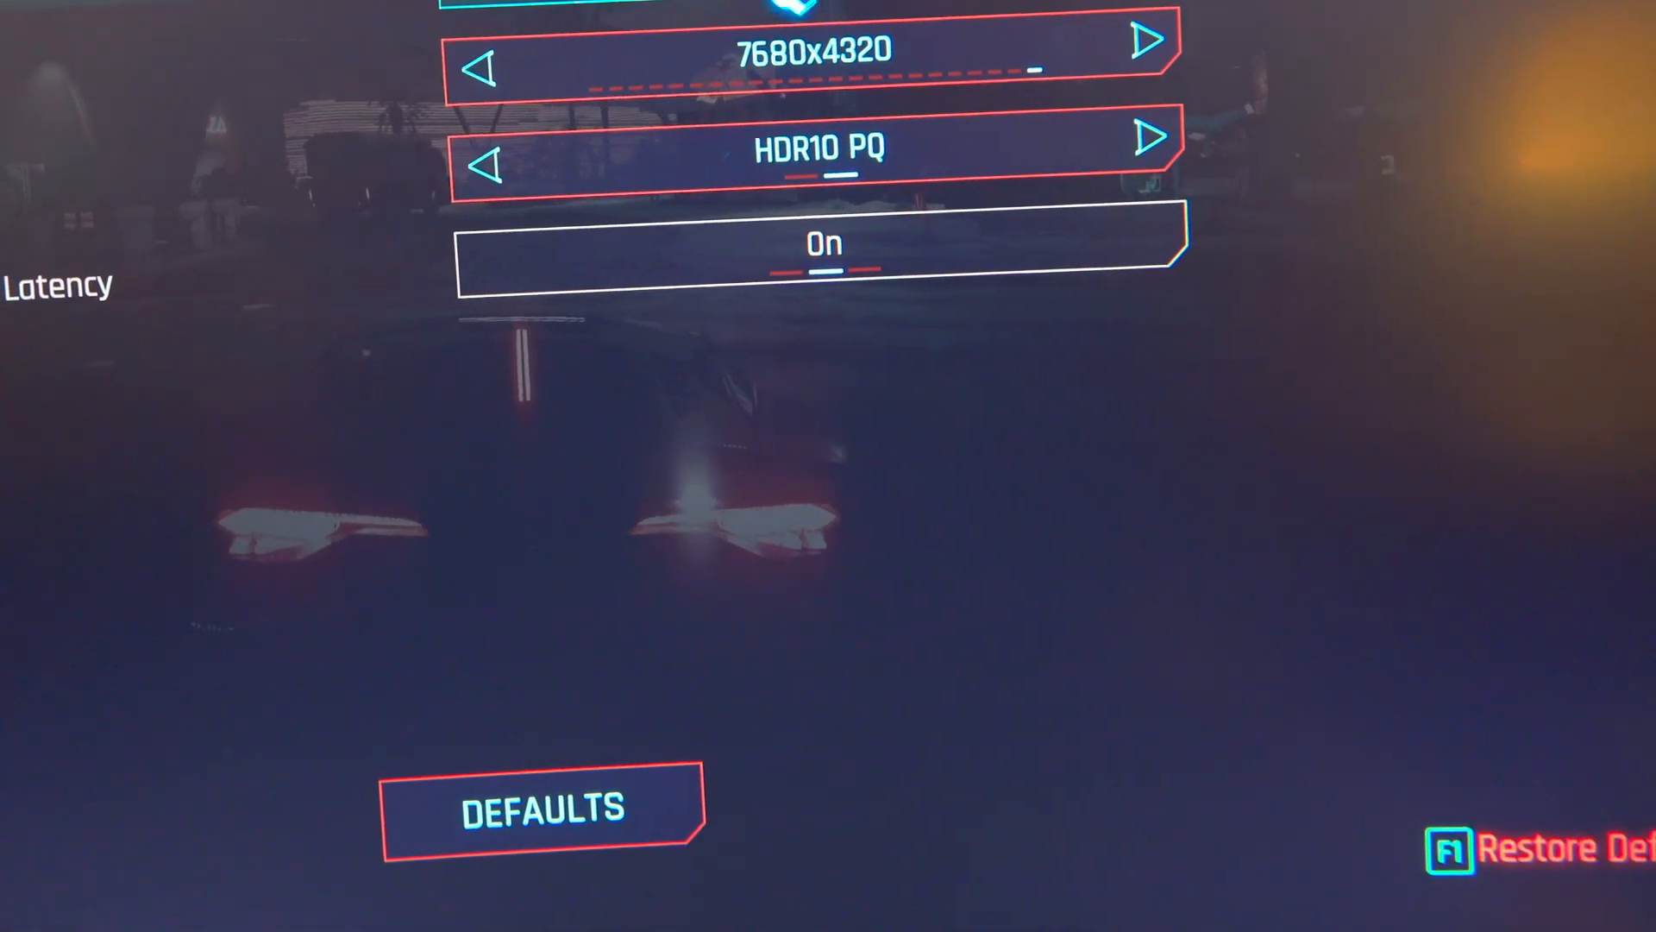
Scroll down the Video settings past the 7680x4320 resolution and HDR10 PQ options
scroll(down, 3)
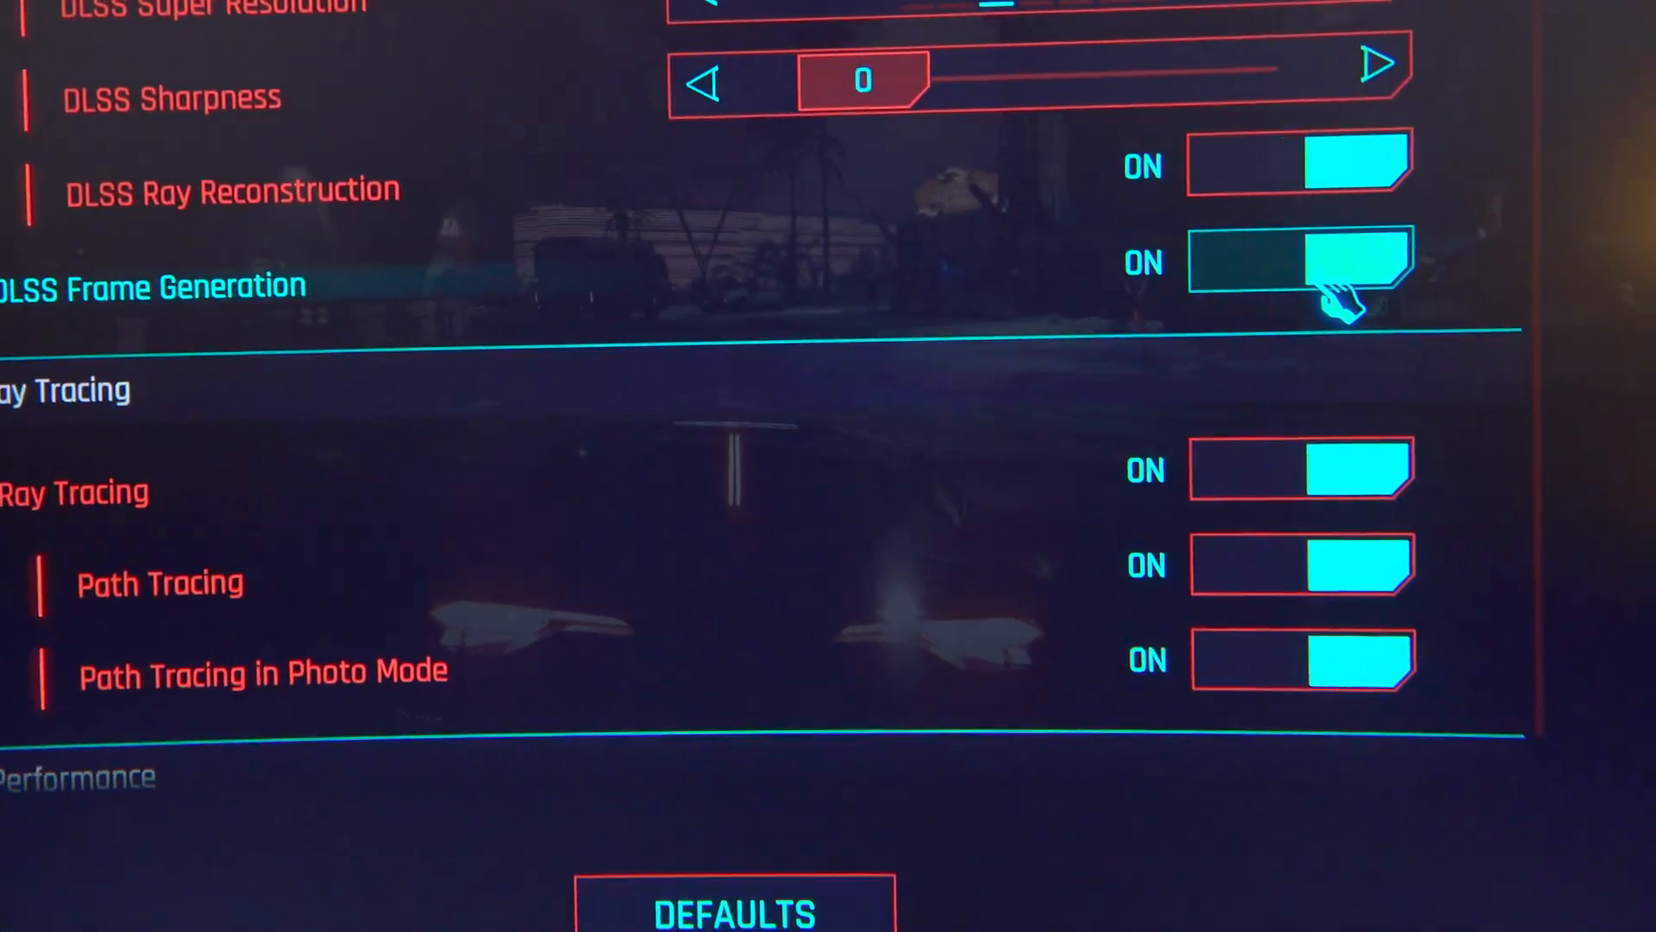
scroll(down, 3)
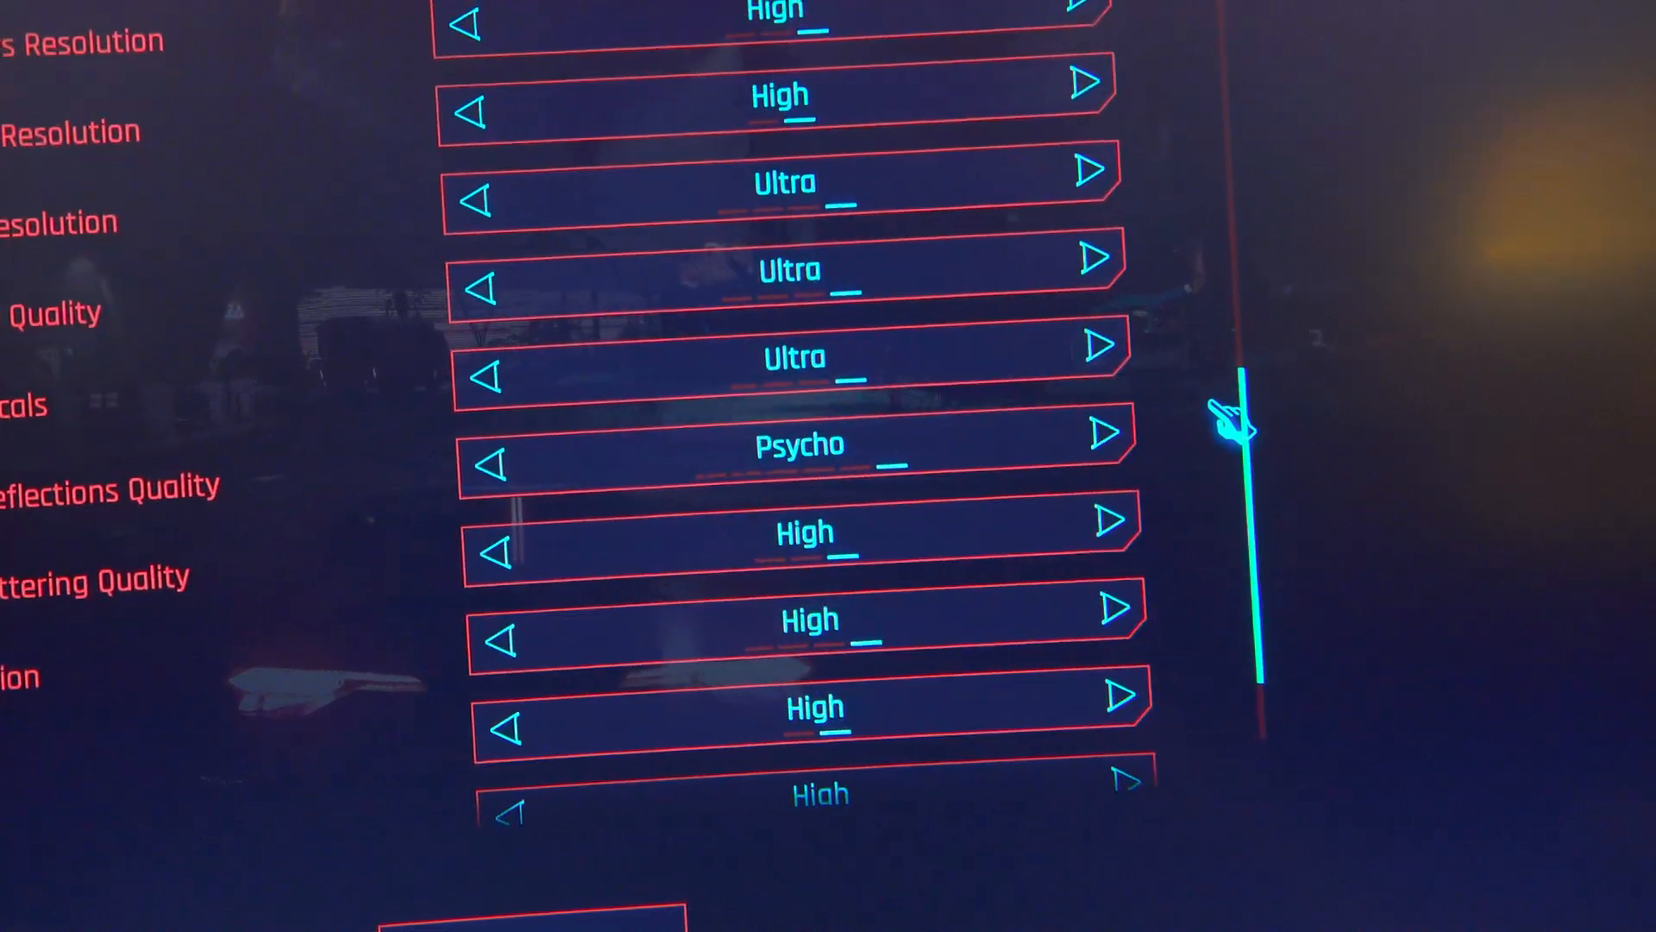
scroll(down, 3)
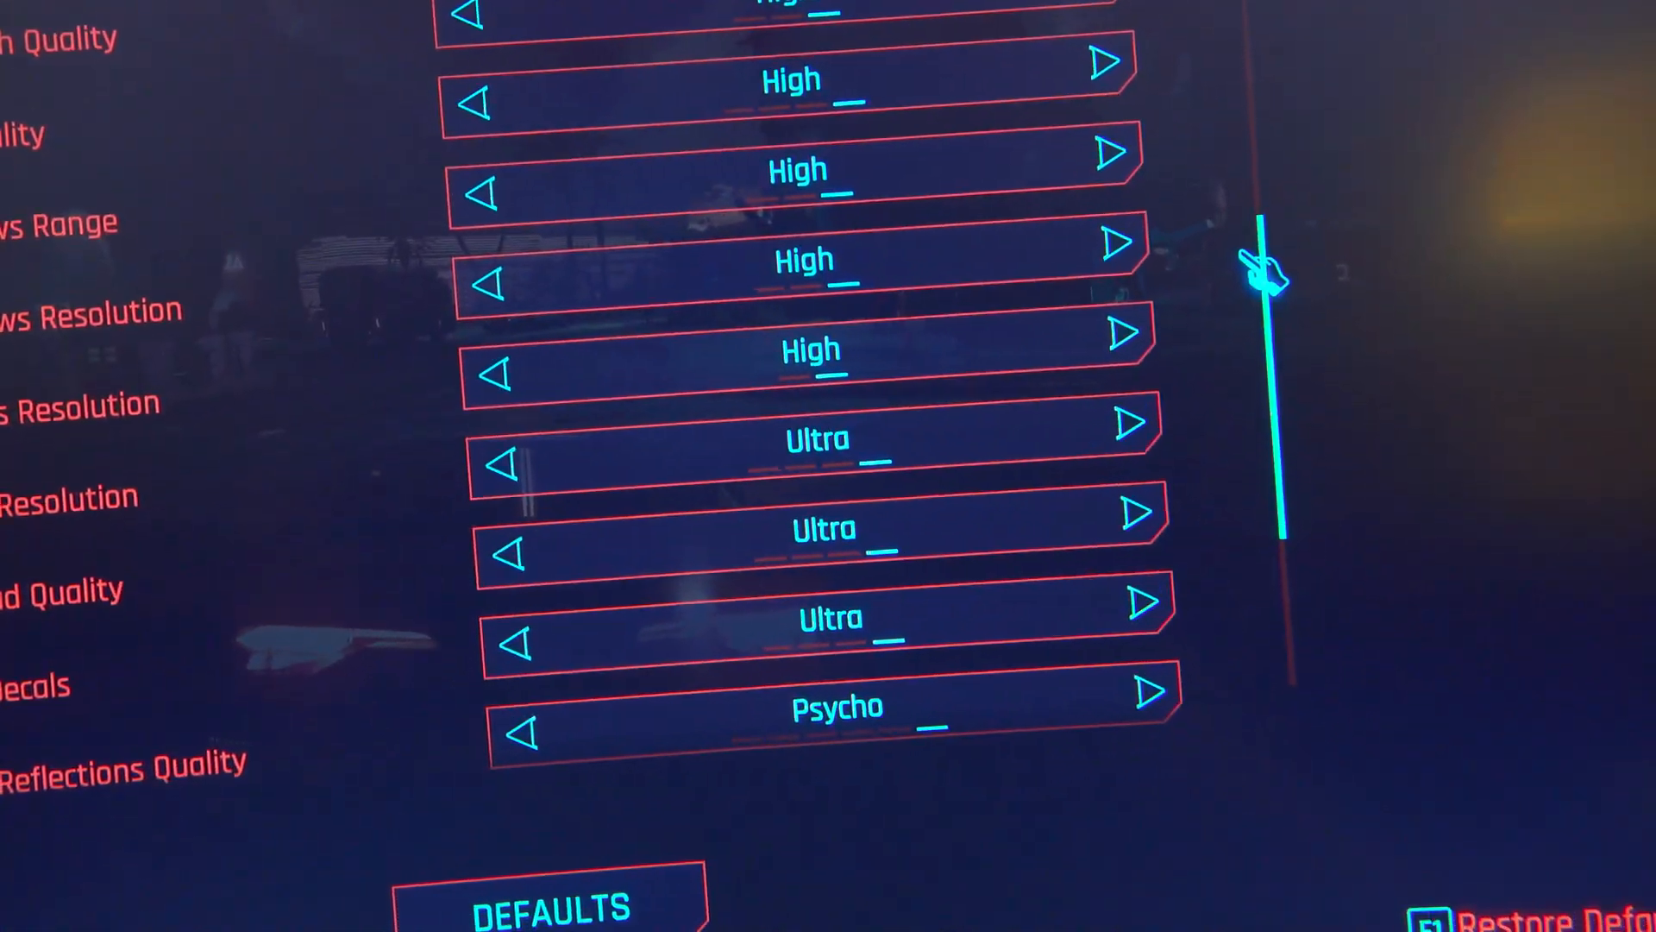
scroll(down, 3)
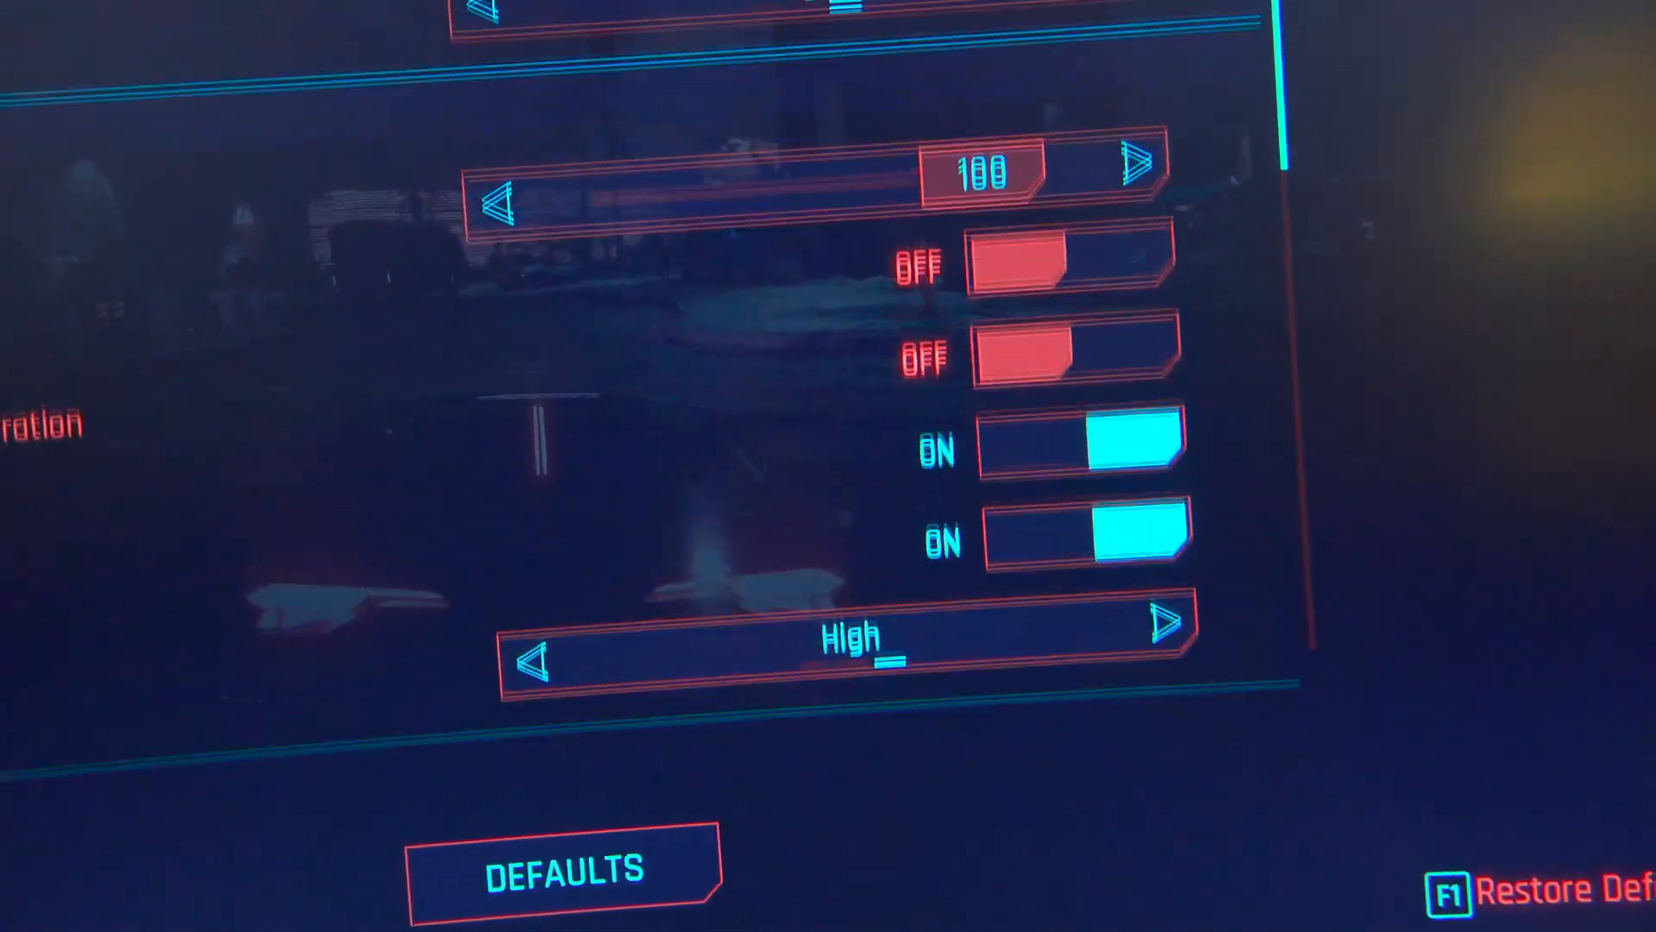
scroll(down, 3)
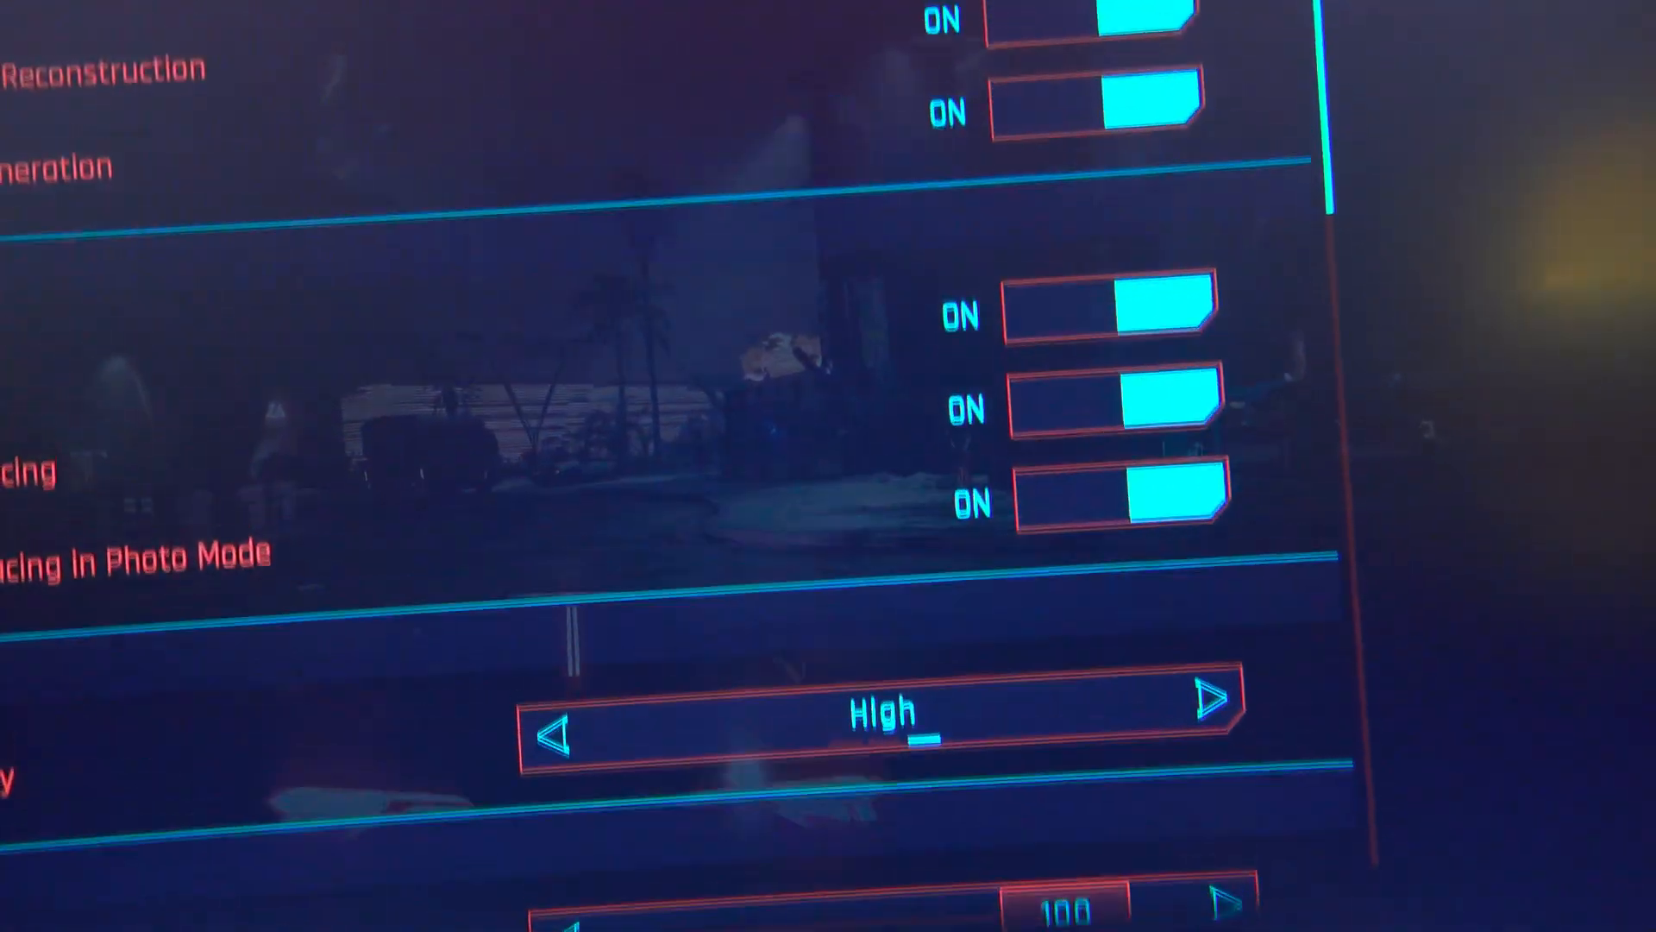